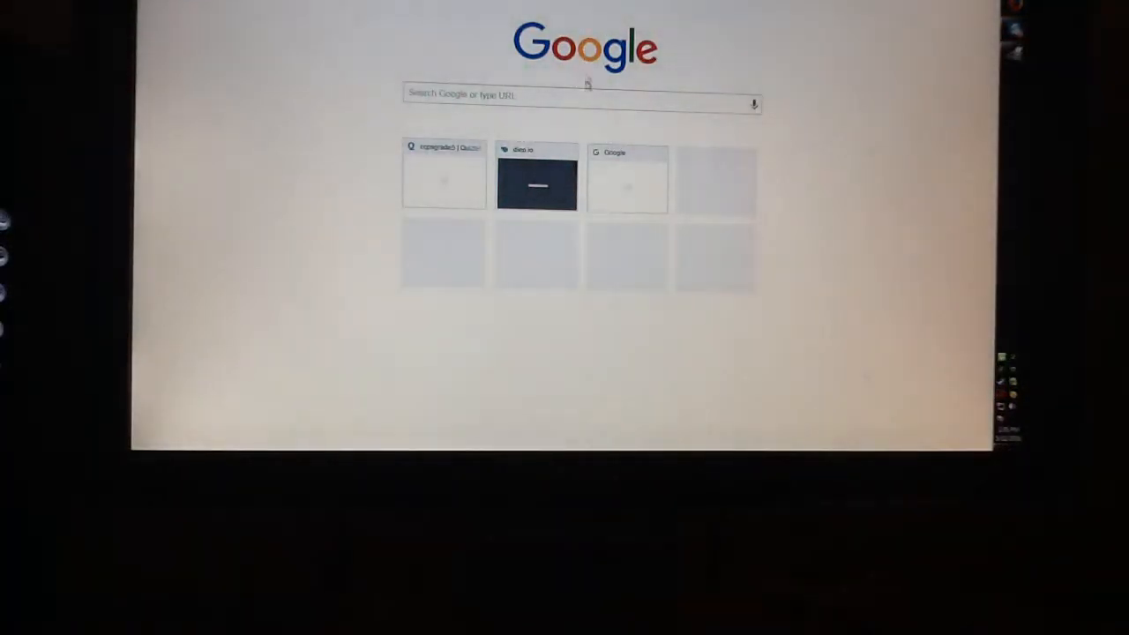
Step: Search Google for 'xinmapper' to list its SourceForge download results
left_click(583, 103)
type("xinmapper")
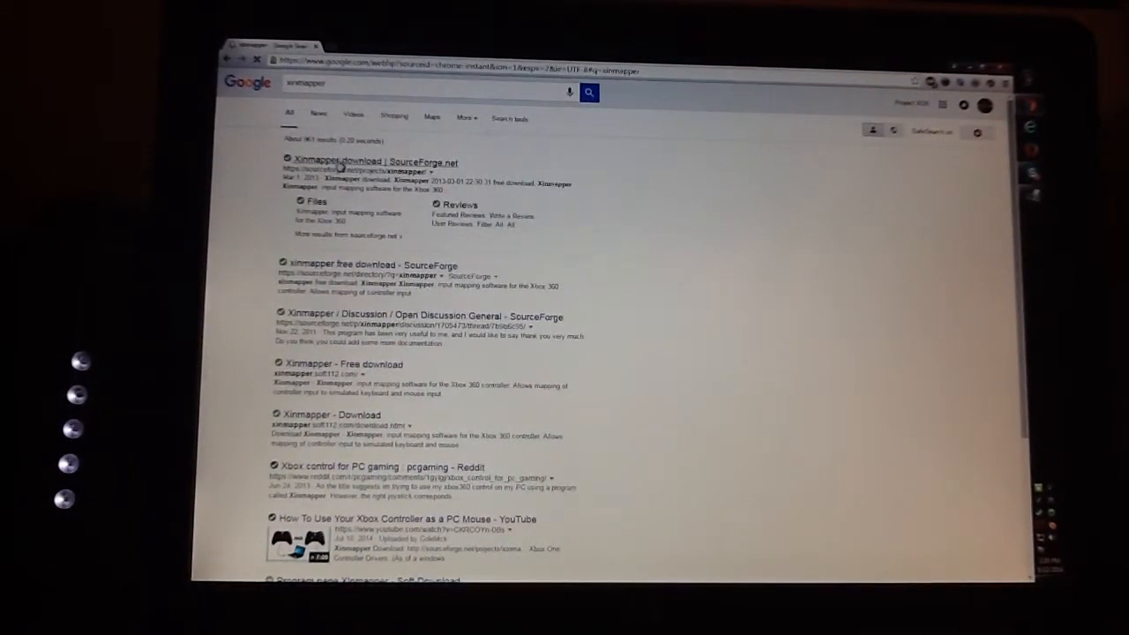
Step: Open the 'Xinmapper download | SourceForge.net' result and start the Xinmapper download
left_click(374, 163)
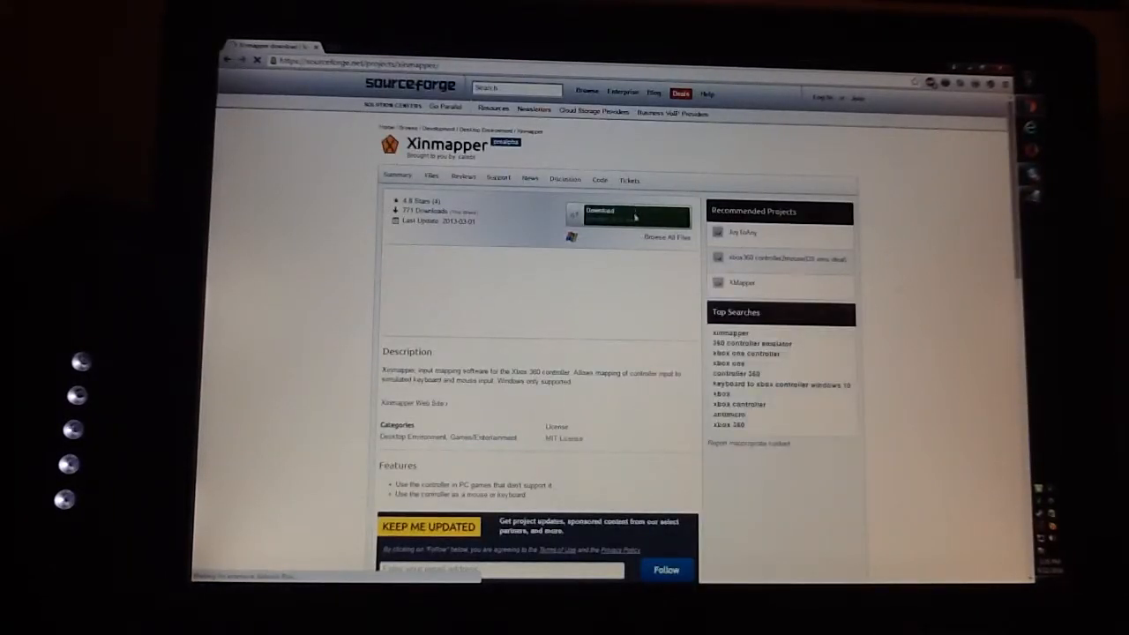
left_click(631, 216)
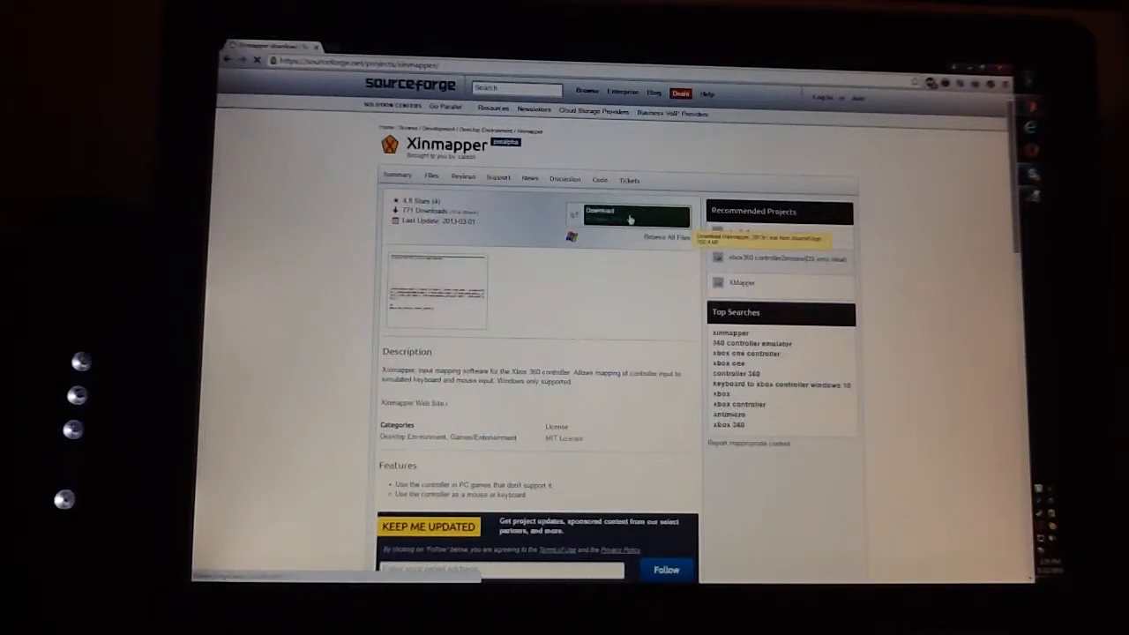
left_click(635, 215)
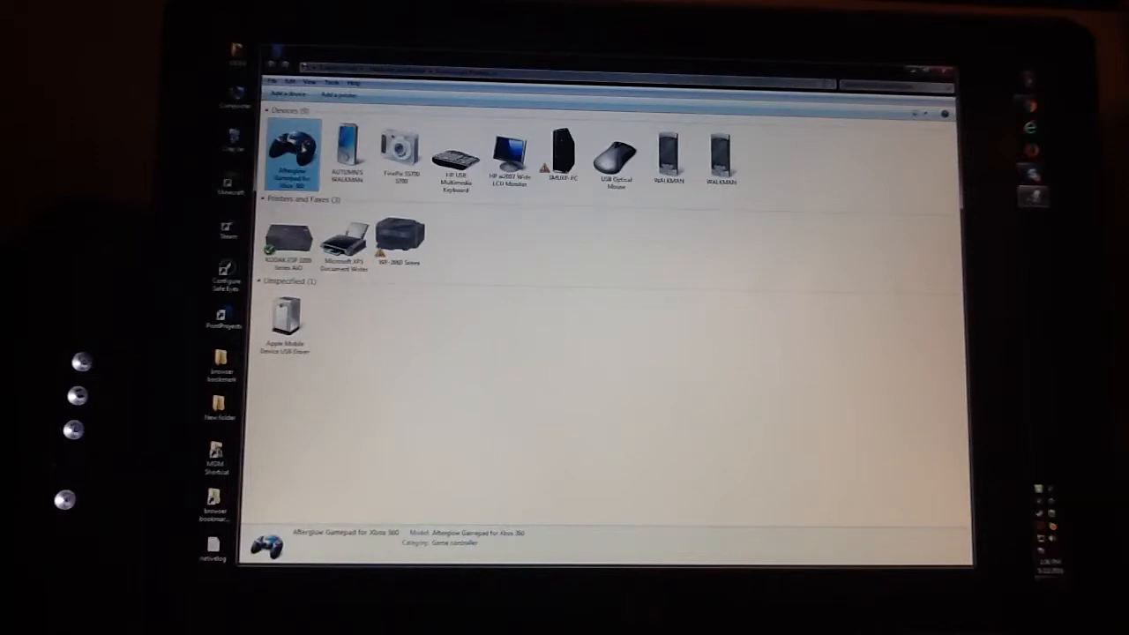
Step: Open Game controller settings for the Afterglow Gamepad for Xbox 360 in Devices and Printers
right_click(291, 154)
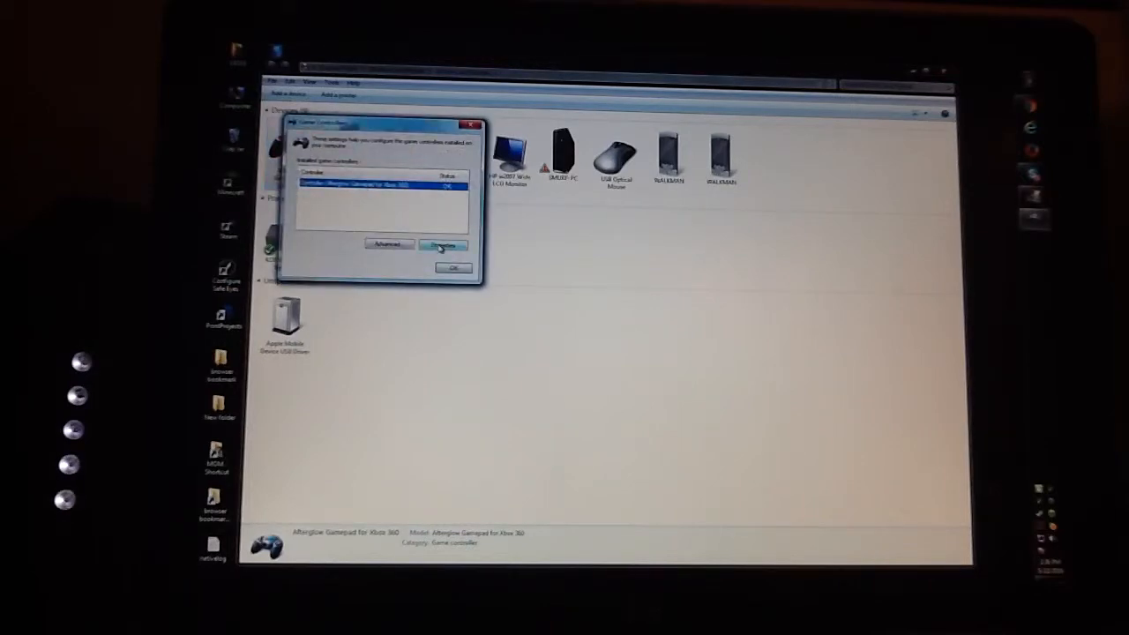
left_click(443, 244)
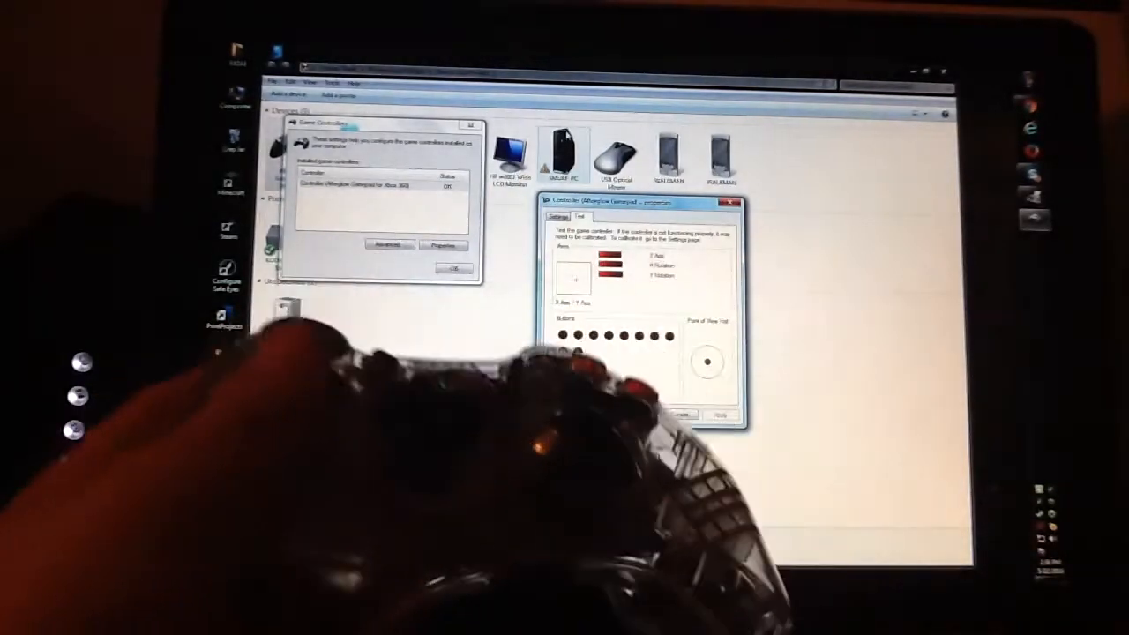
left_click(730, 203)
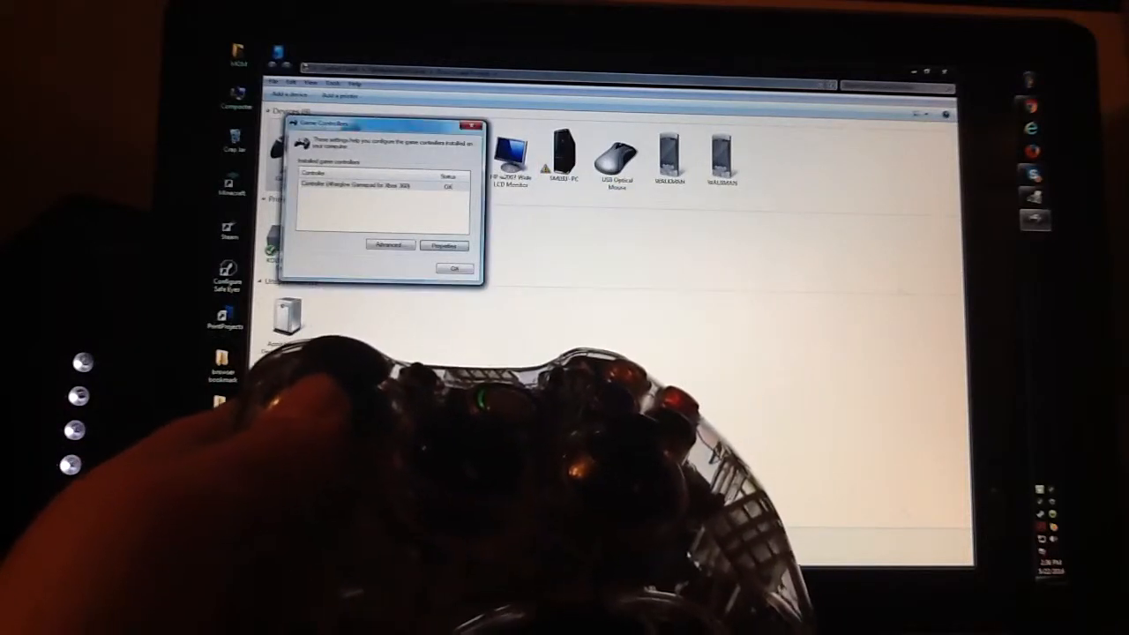